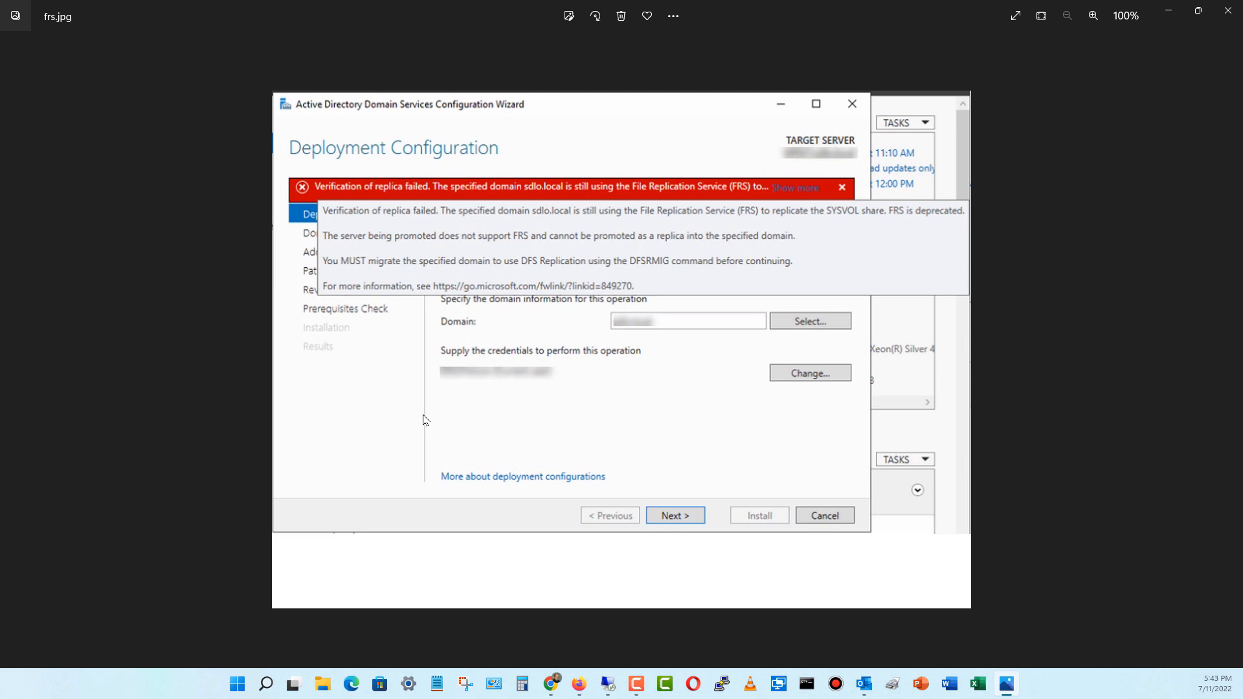
mouse_move(451, 428)
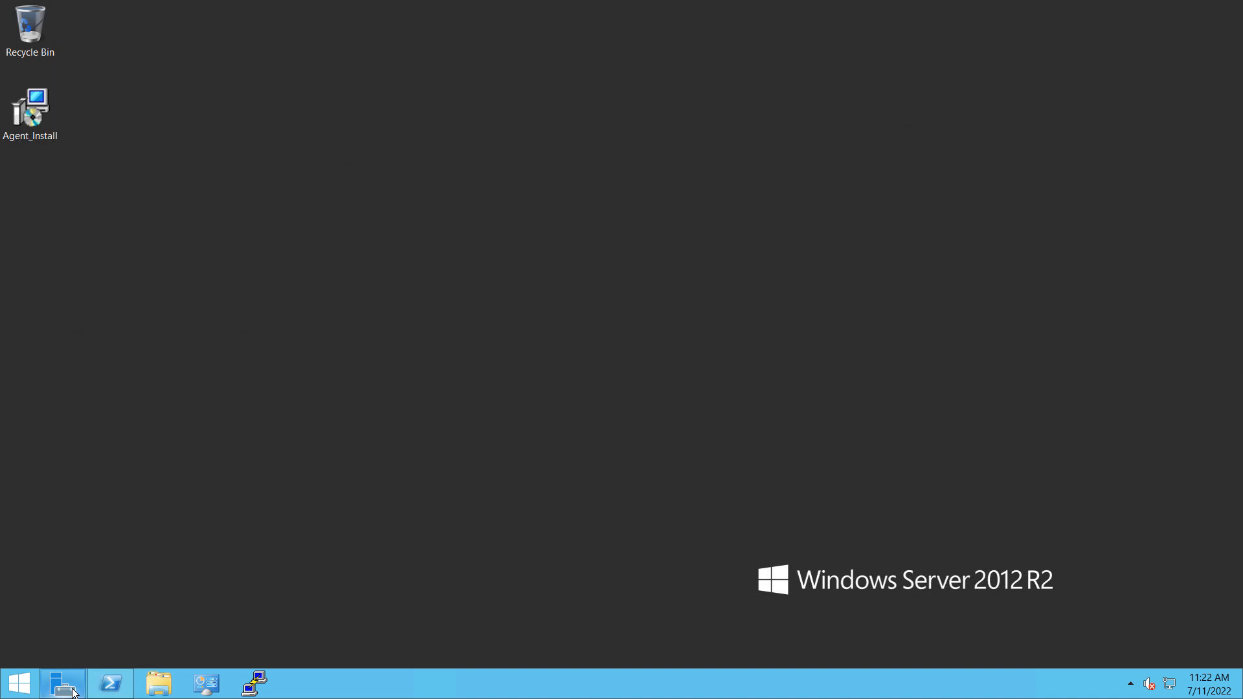
Launch Active Directory Domains and Trusts from Server Manager's Tools menu, maximized
click(64, 683)
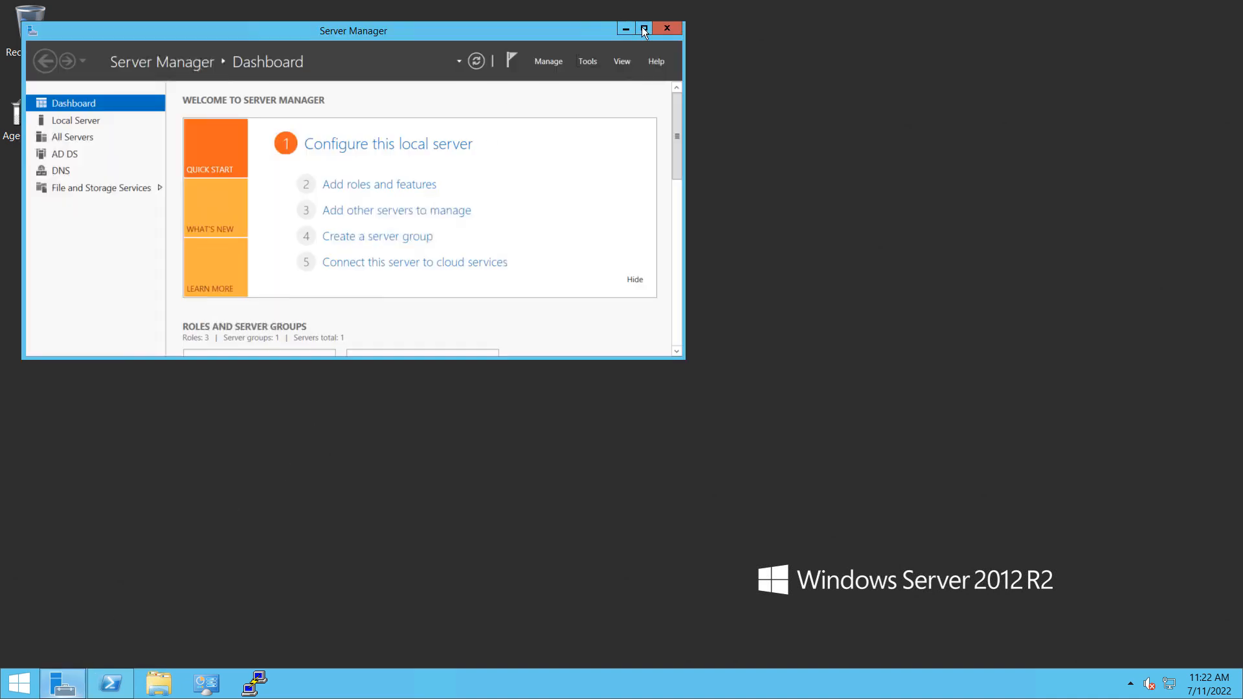
click(642, 28)
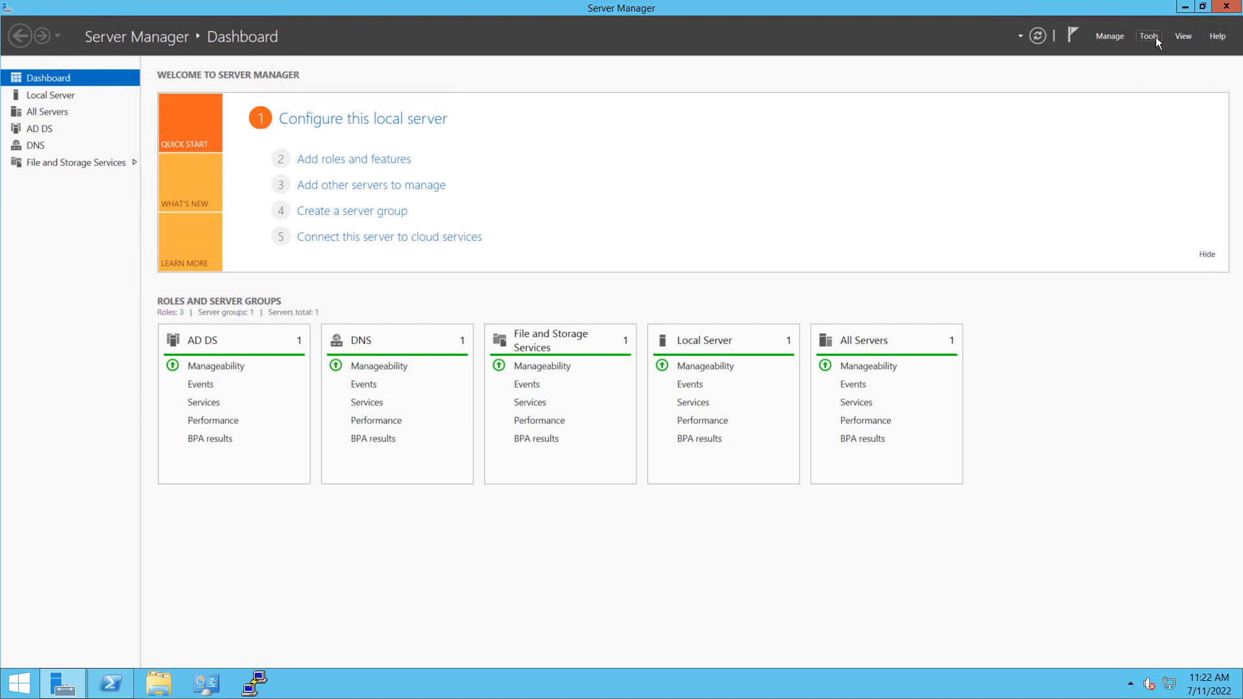
click(1149, 36)
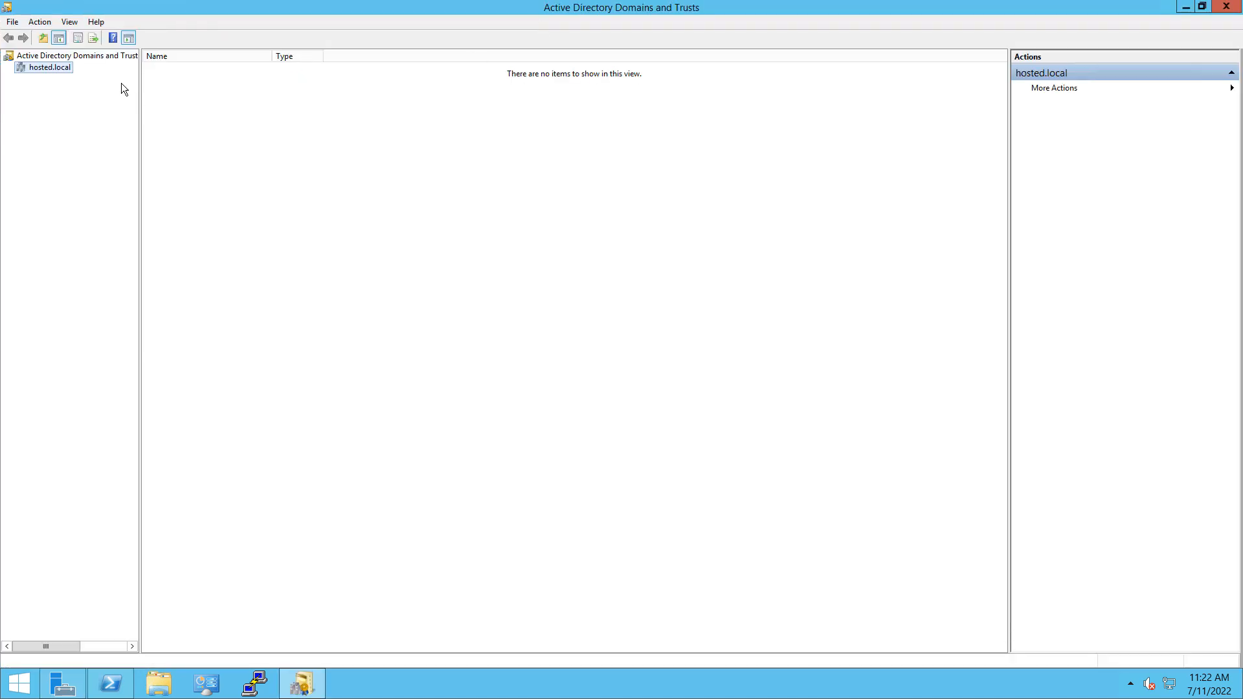
Check the forest functional level from the root node's Raise Forest Functional Level dialog
click(76, 55)
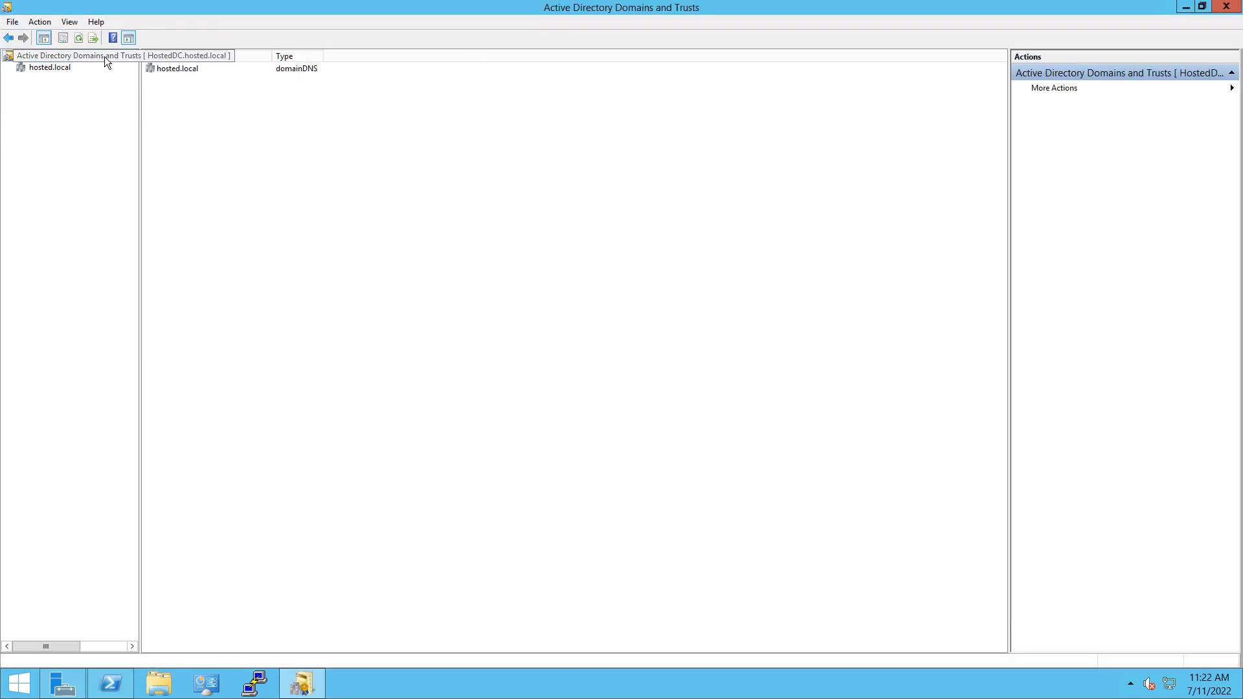
right_click(75, 56)
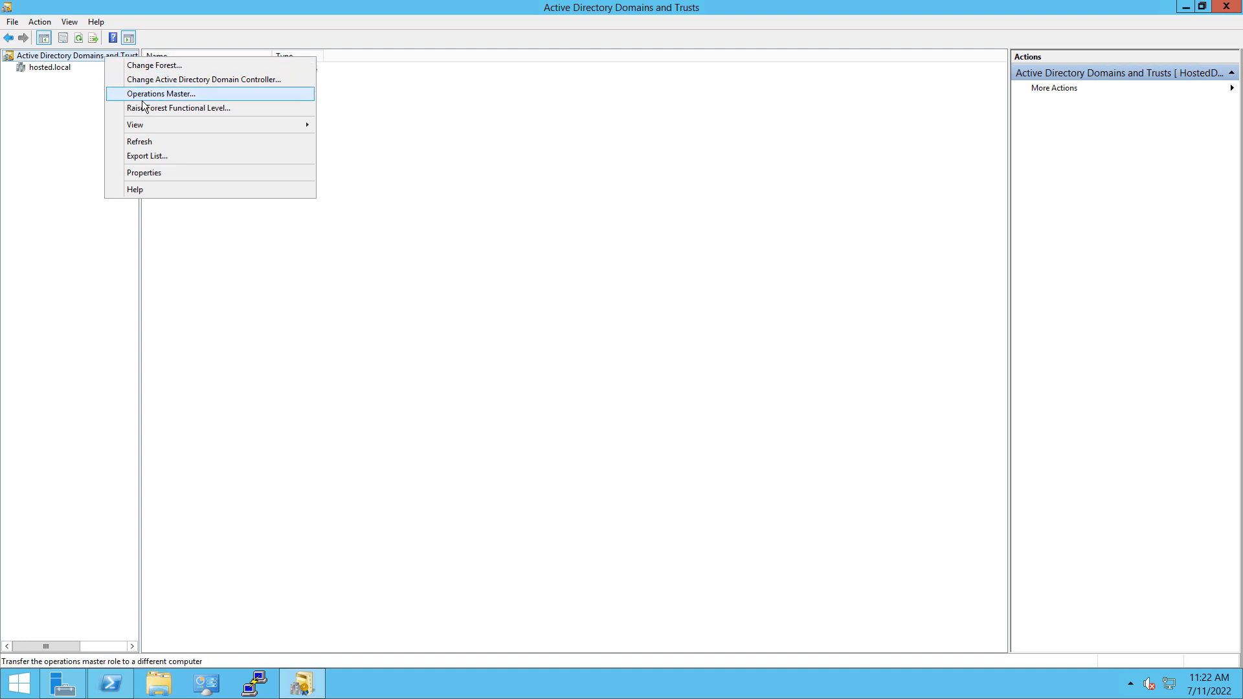
click(179, 108)
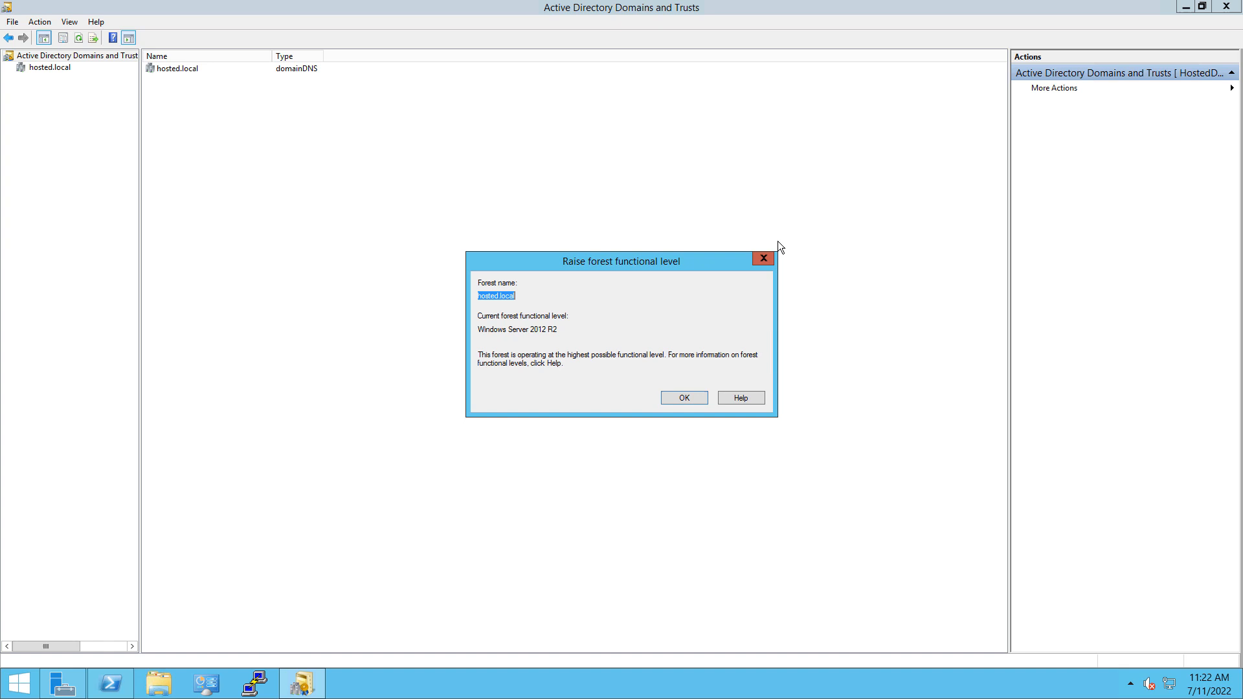
click(684, 398)
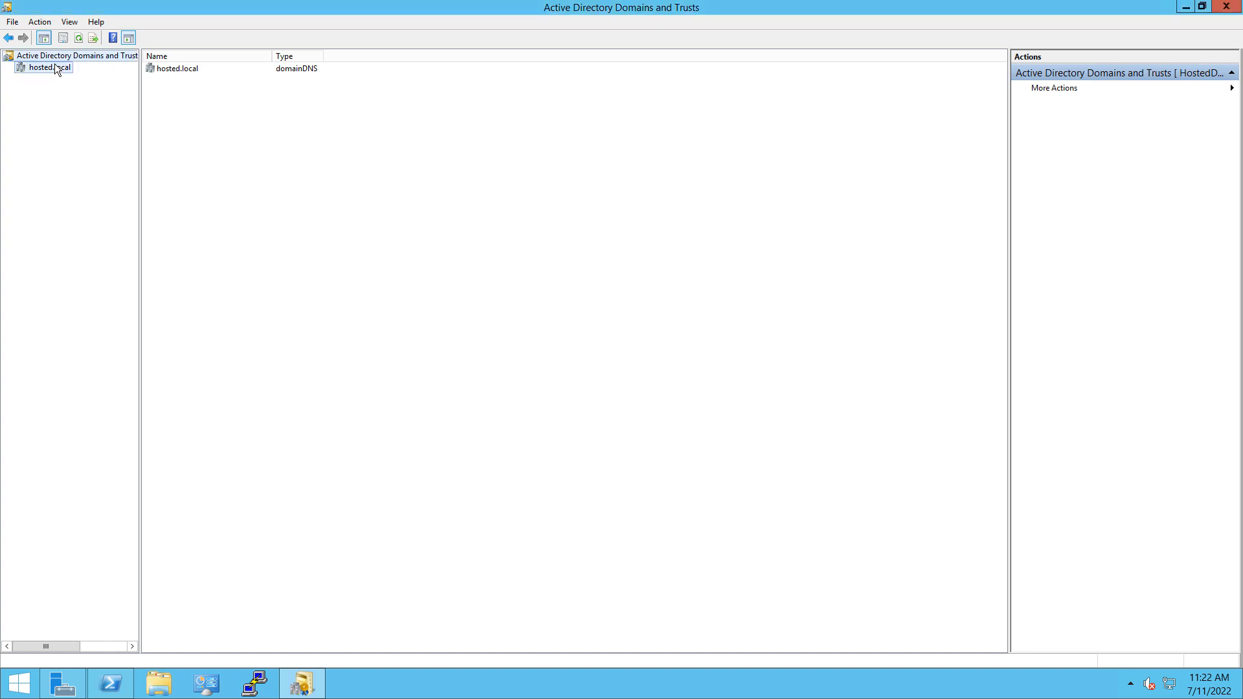
Check the hosted.local domain functional level, then return to the desktop
right_click(49, 68)
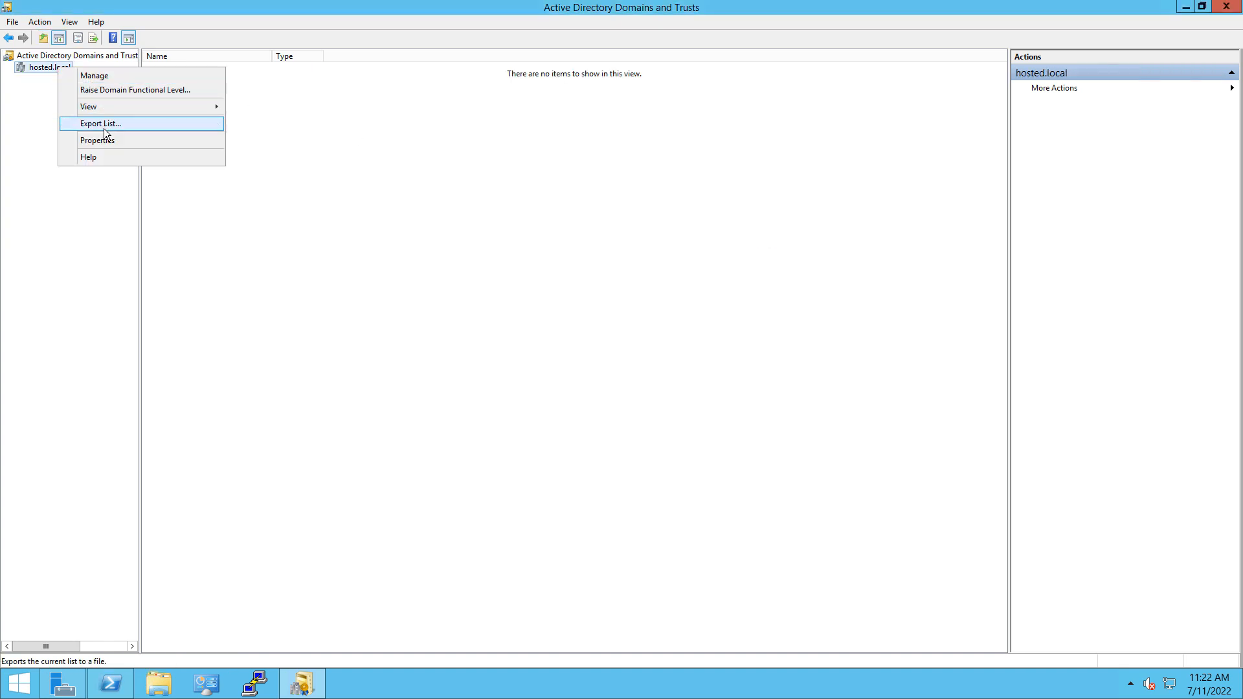
click(133, 90)
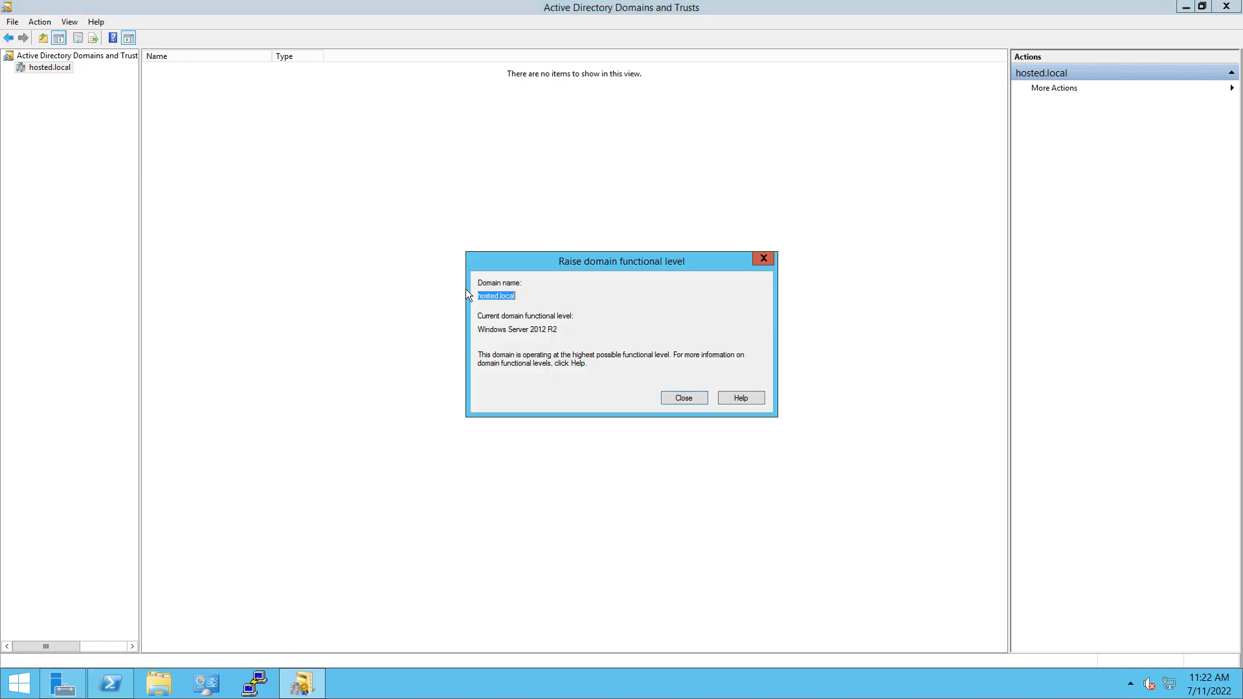
click(682, 398)
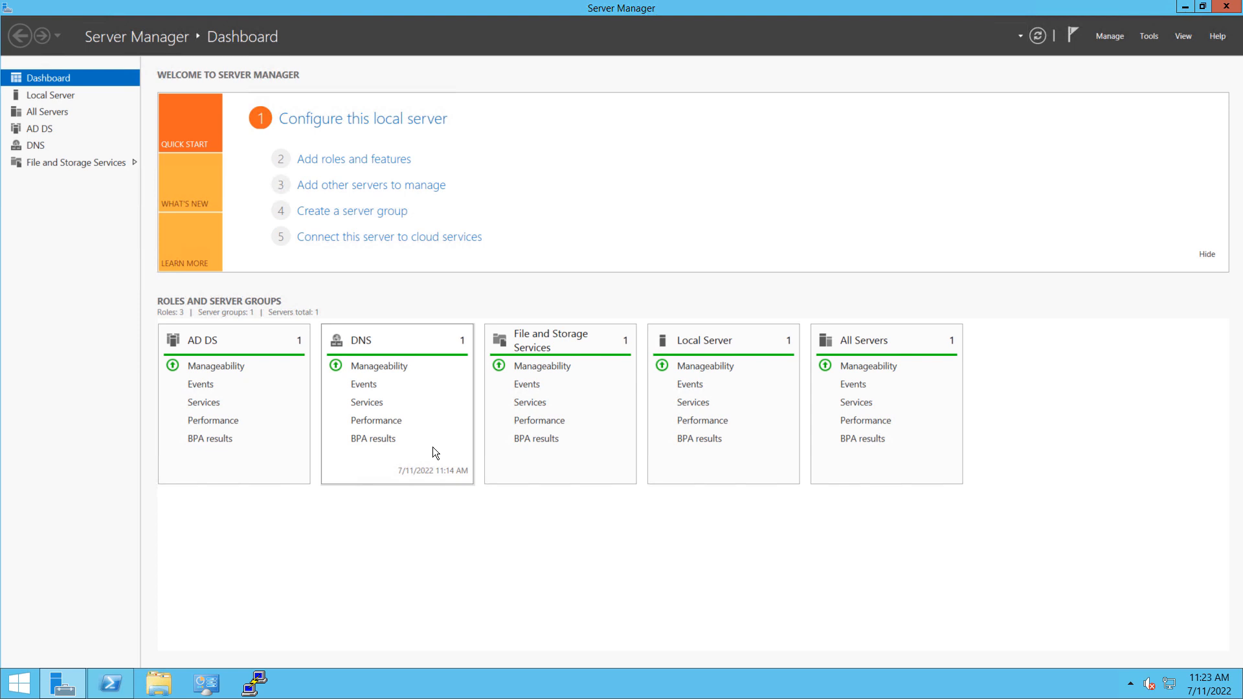
mouse_move(839, 287)
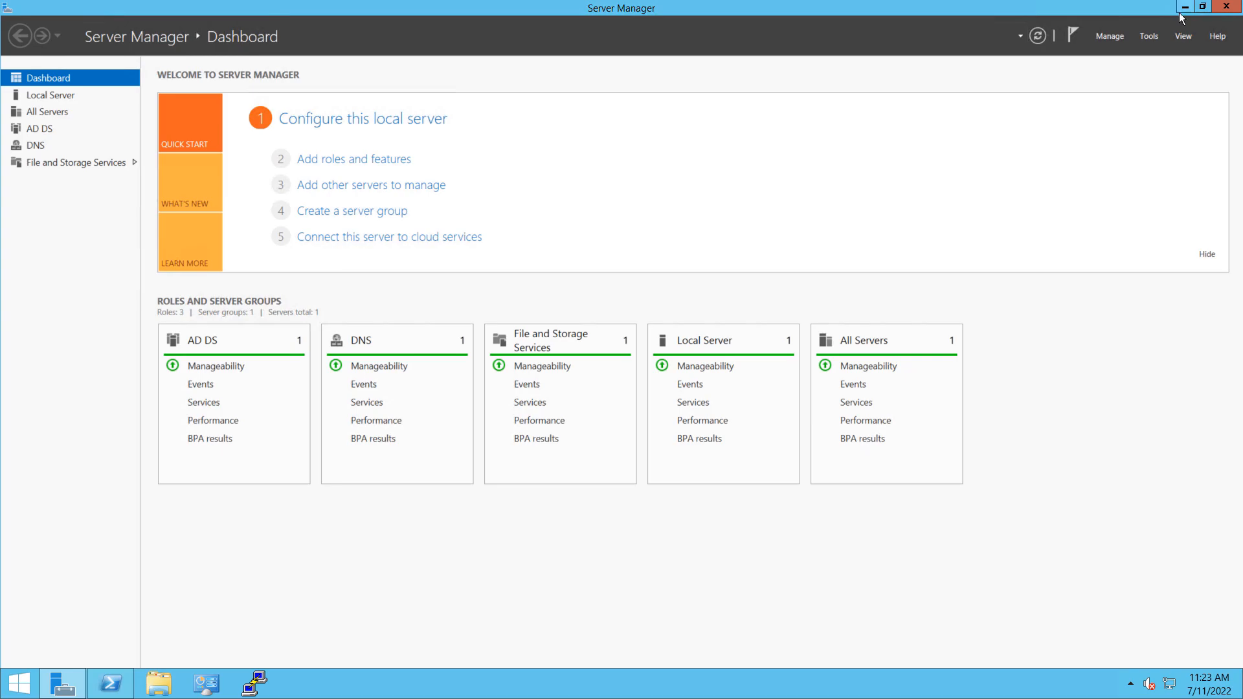
click(1181, 8)
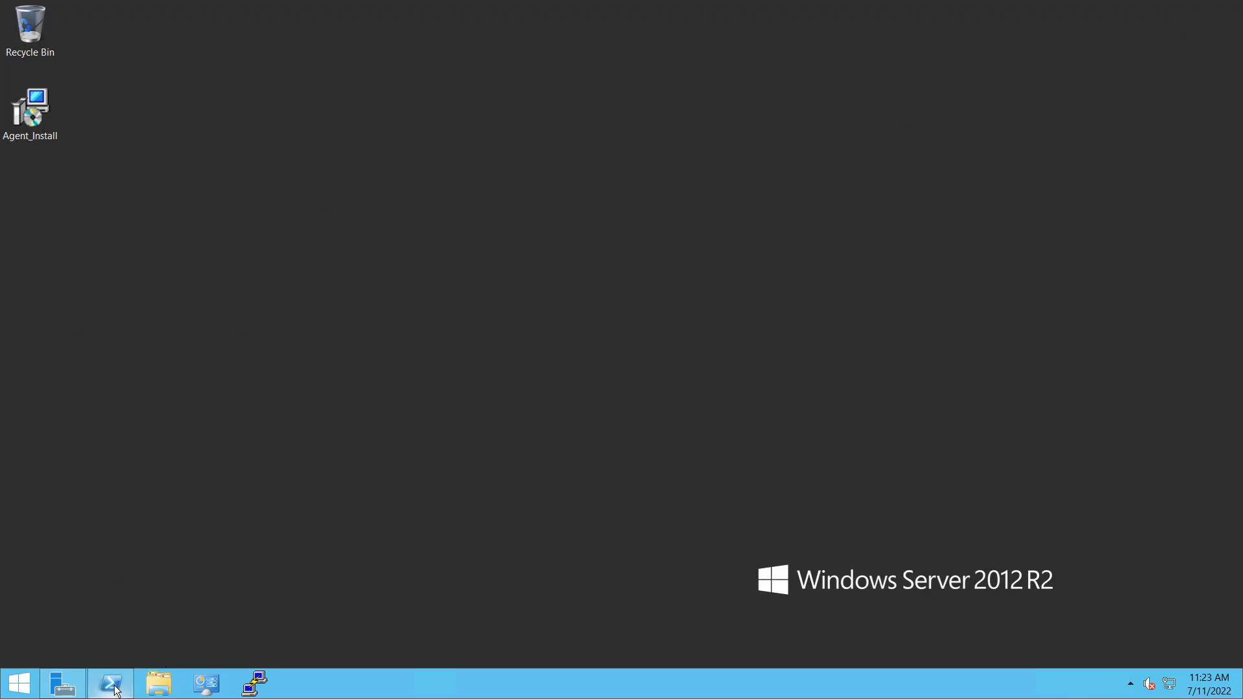
Run dfsrmig /setglobalstate 0 in PowerShell, reported as an invalid state change
click(110, 683)
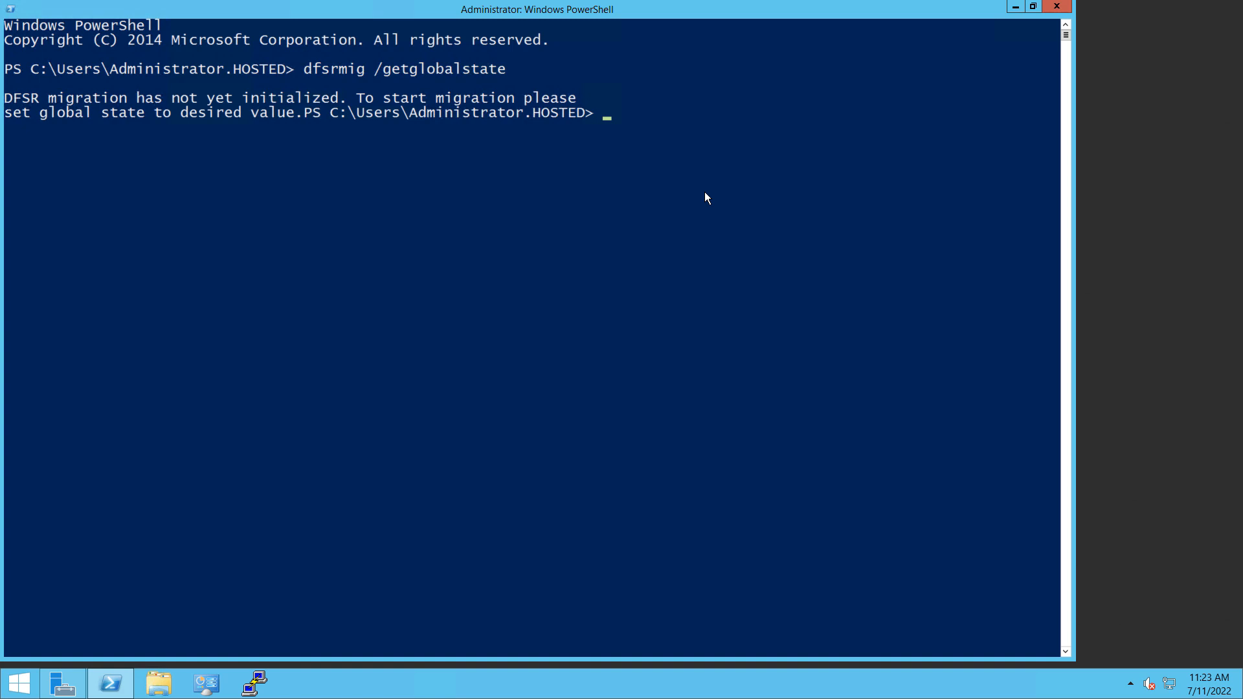
text(dfsrmig /setglobalstate 0)
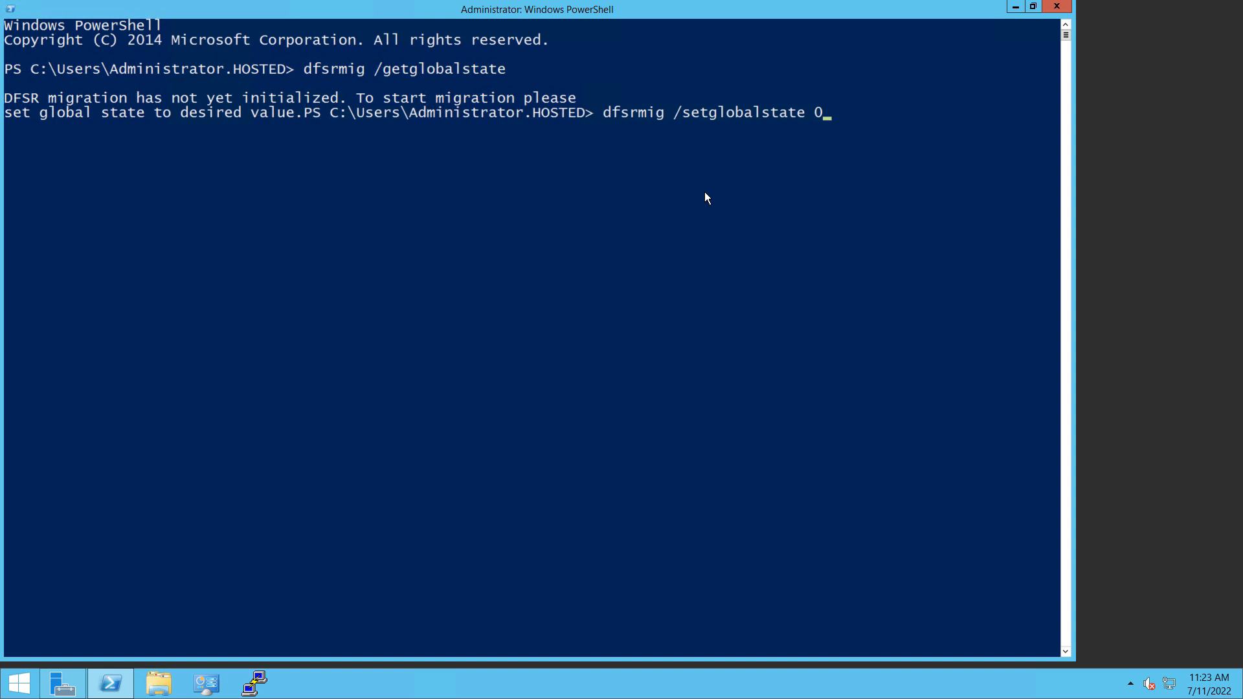
key(Enter)
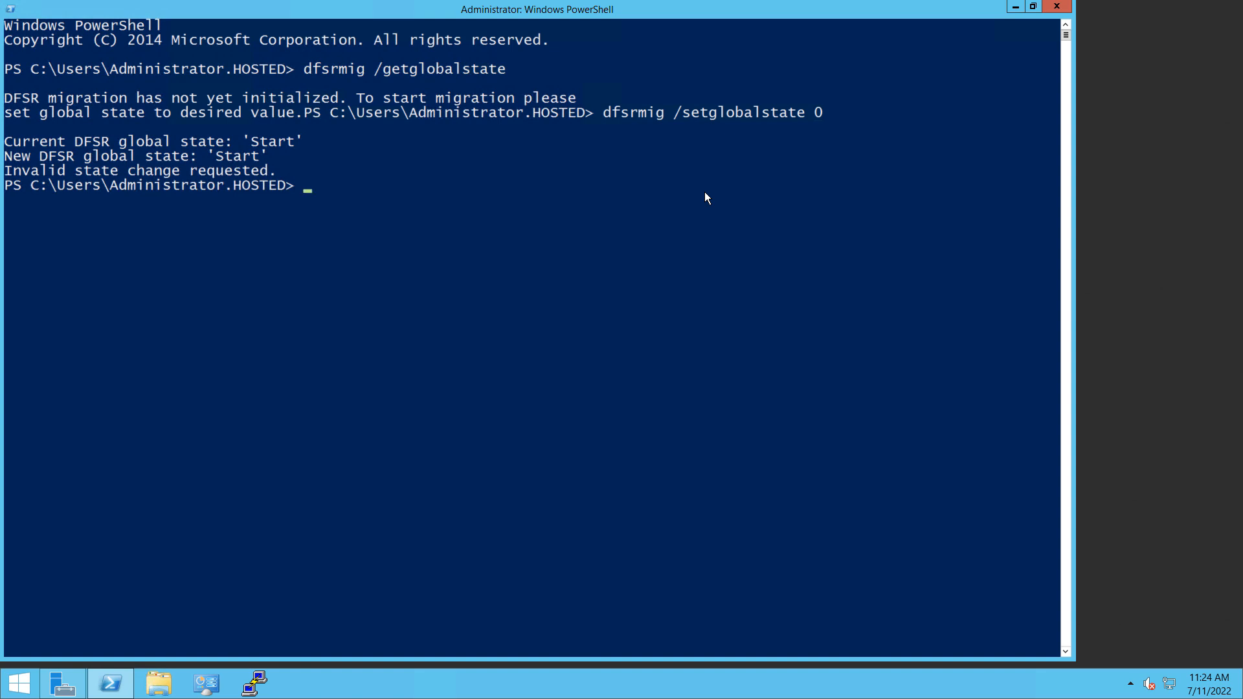
Set the DFSR global state to 1 (Prepared) and query getglobalstate
text(dfsrmig /setglobalstate)
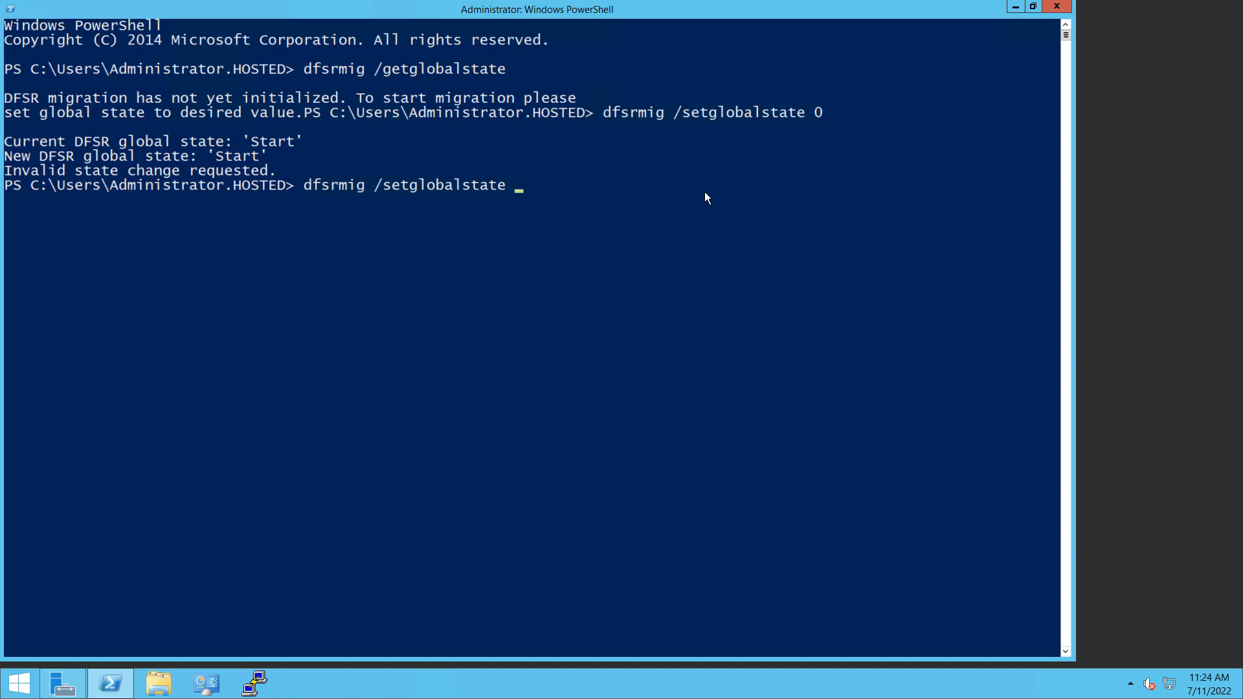
text(1)
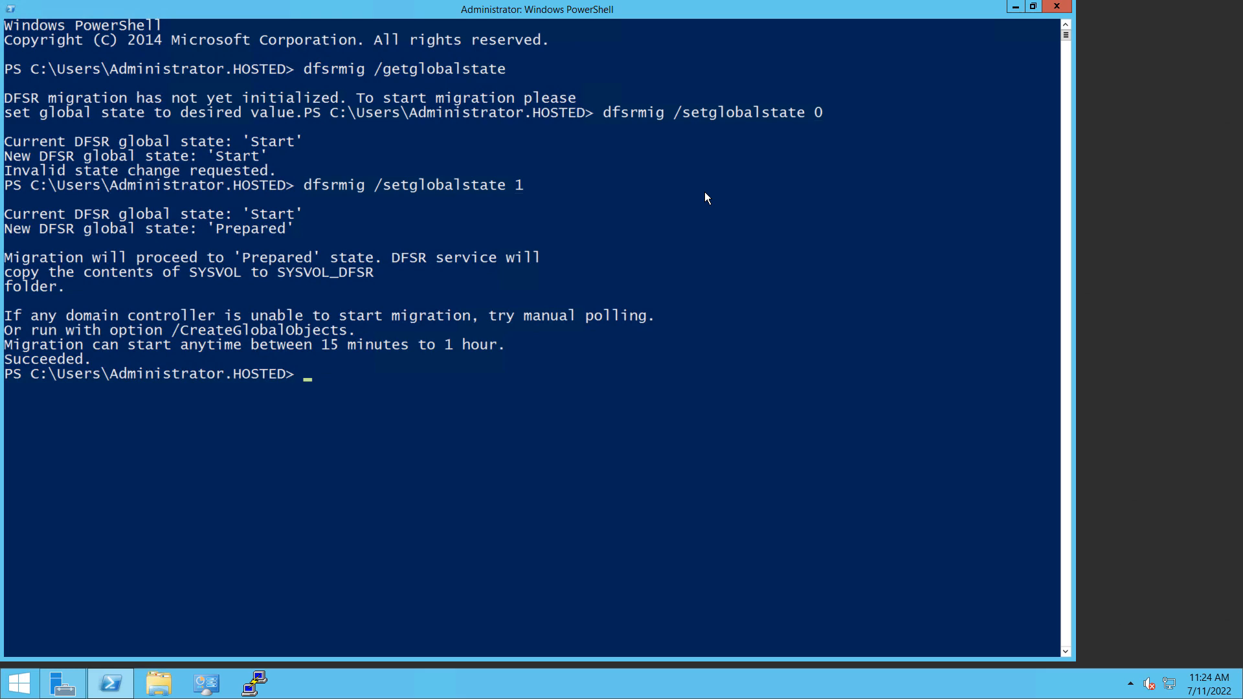
text(dfsrmig /setglobalstate 0)
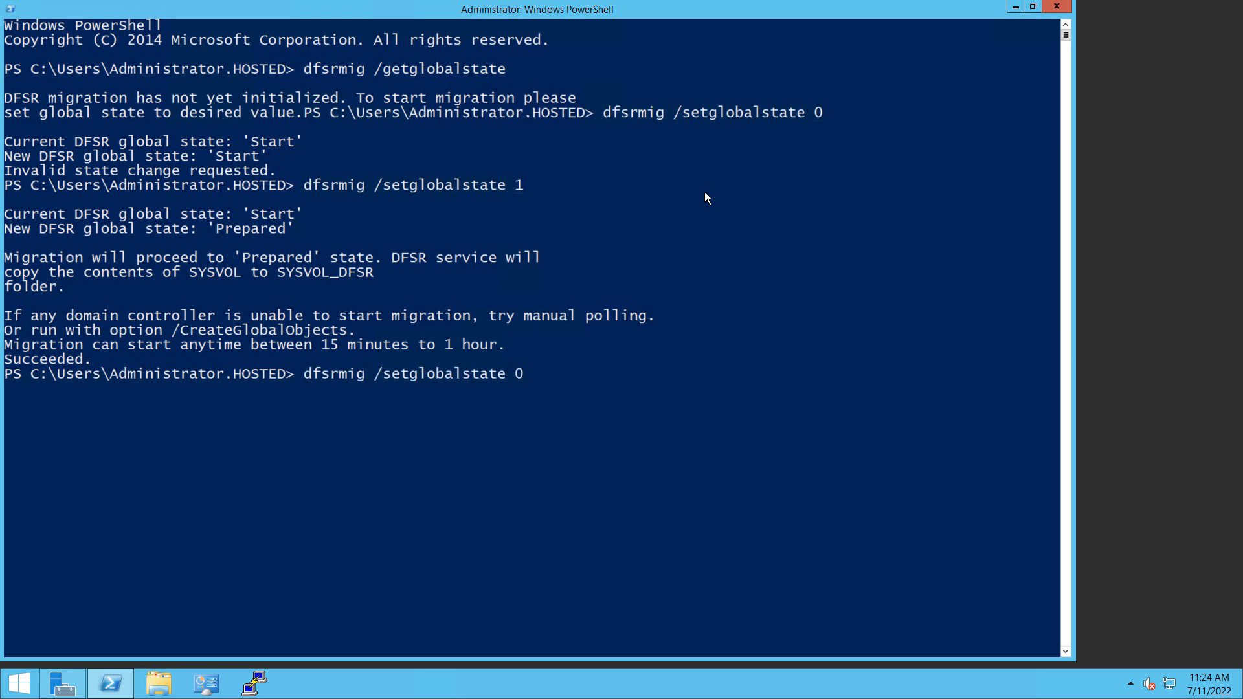
text(getglobalstate)
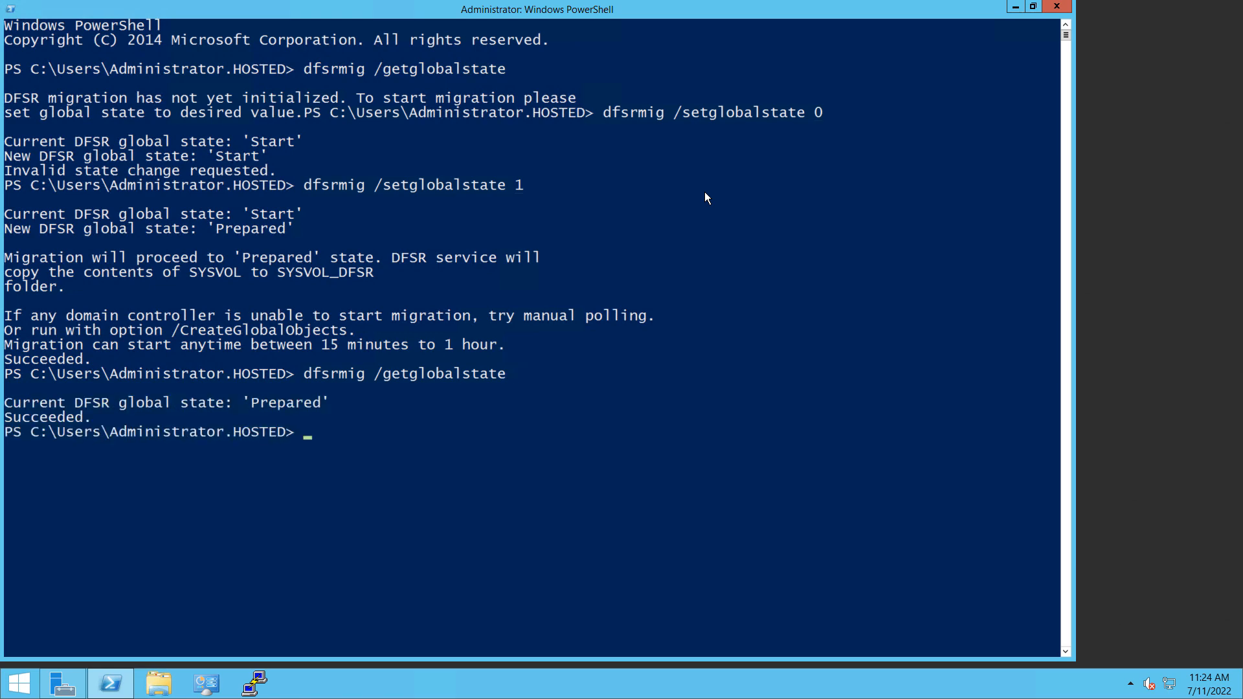
Confirm the state with dfsrmig /getglobalstate, then advance to state 2 (Redirected)
text(dfsrmig /getglobalstate)
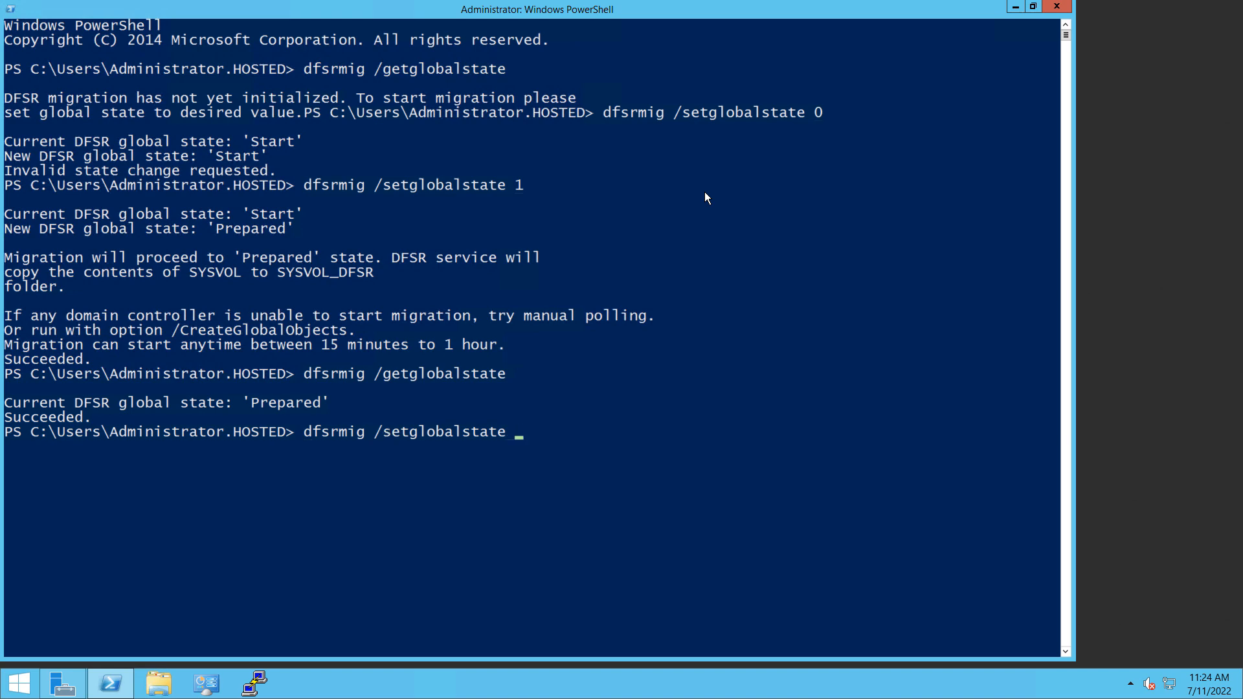
text(2)
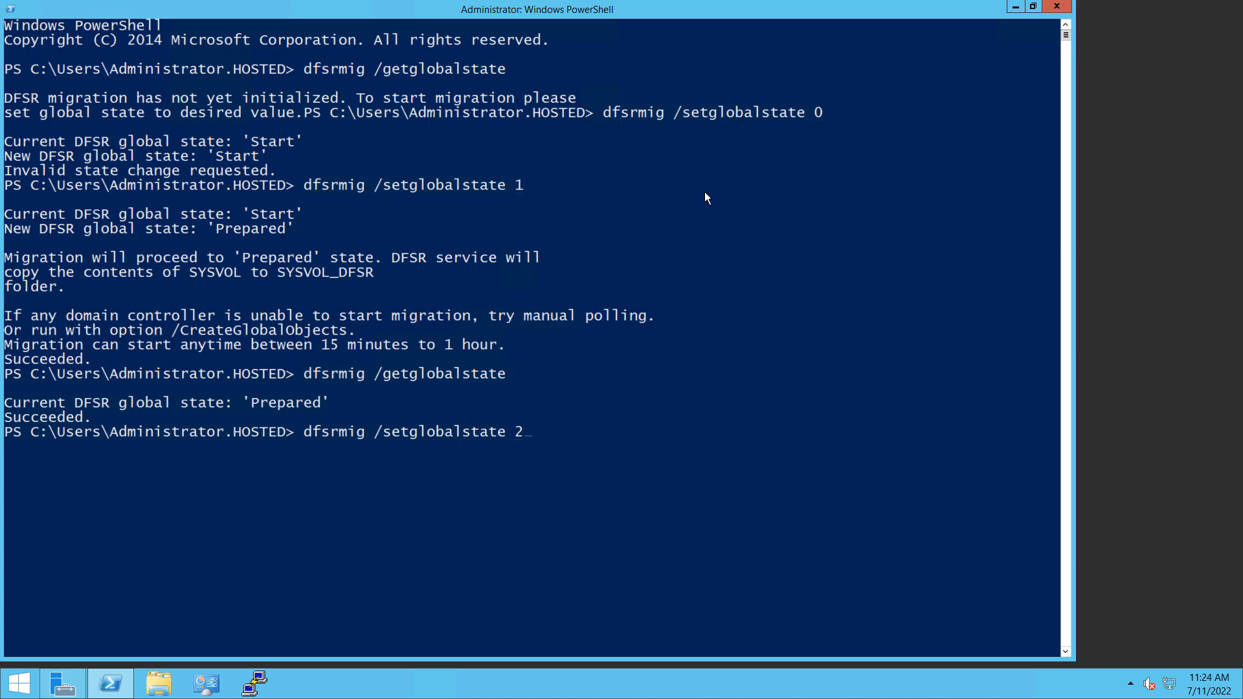
key(enter)
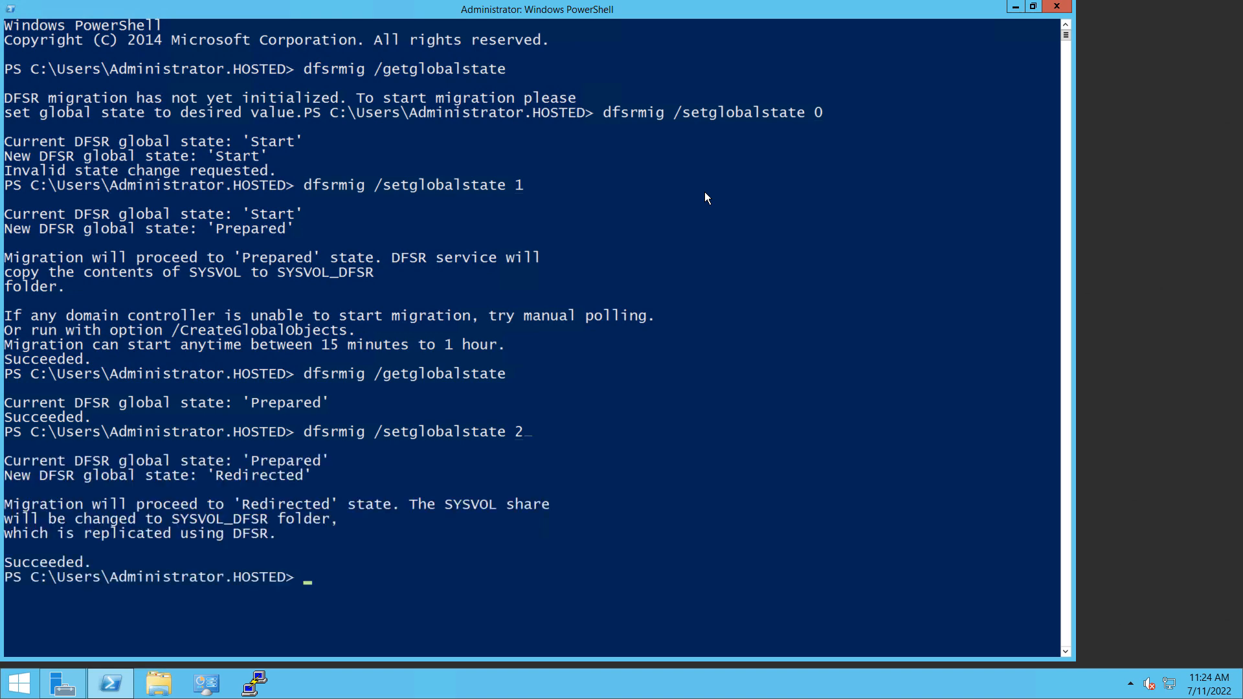
Advance the DFSR global state to 3 (Eliminated) and verify it with dfsrmig /getglobalstate
text(dfsrmig /setglobalstate 2)
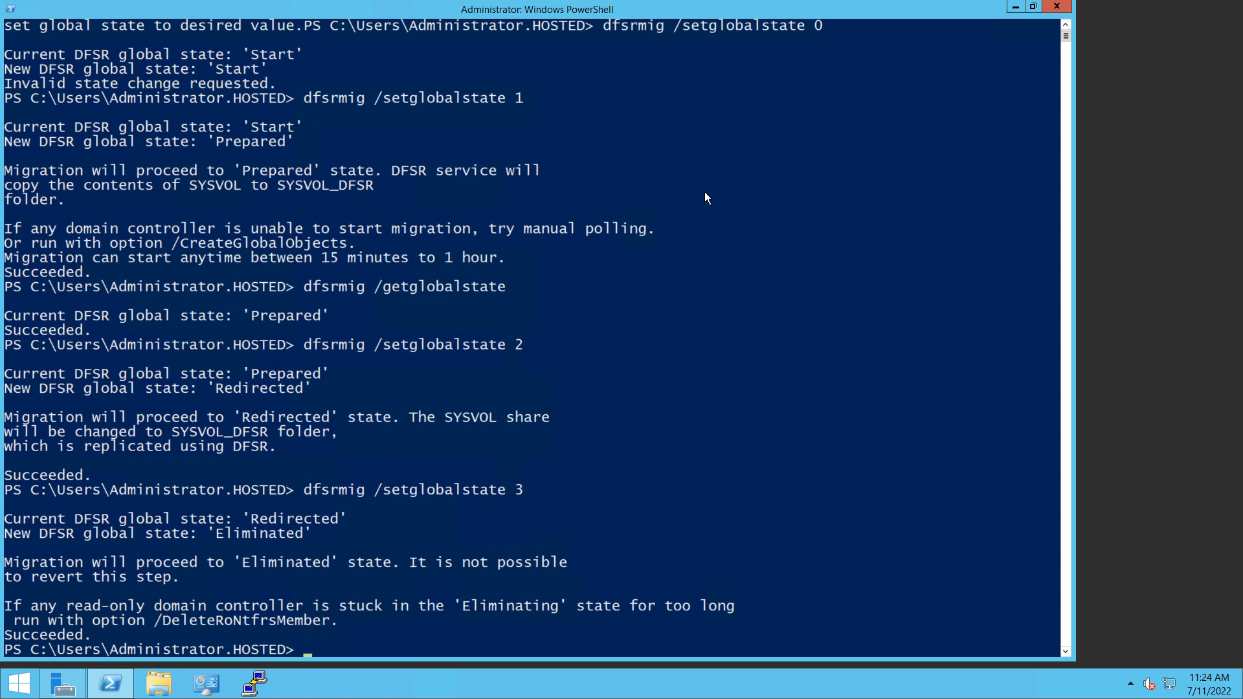
text(dfsrmig /setglobalstate 3)
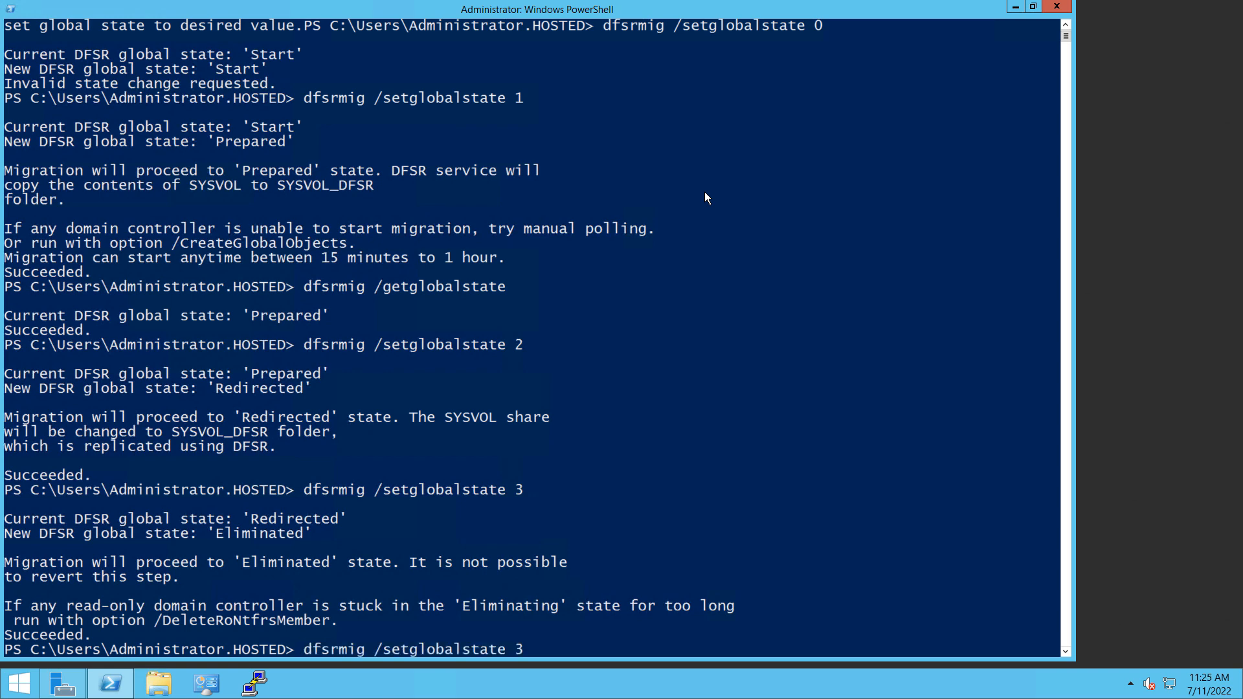
text(dfsrmig /getglobalstate)
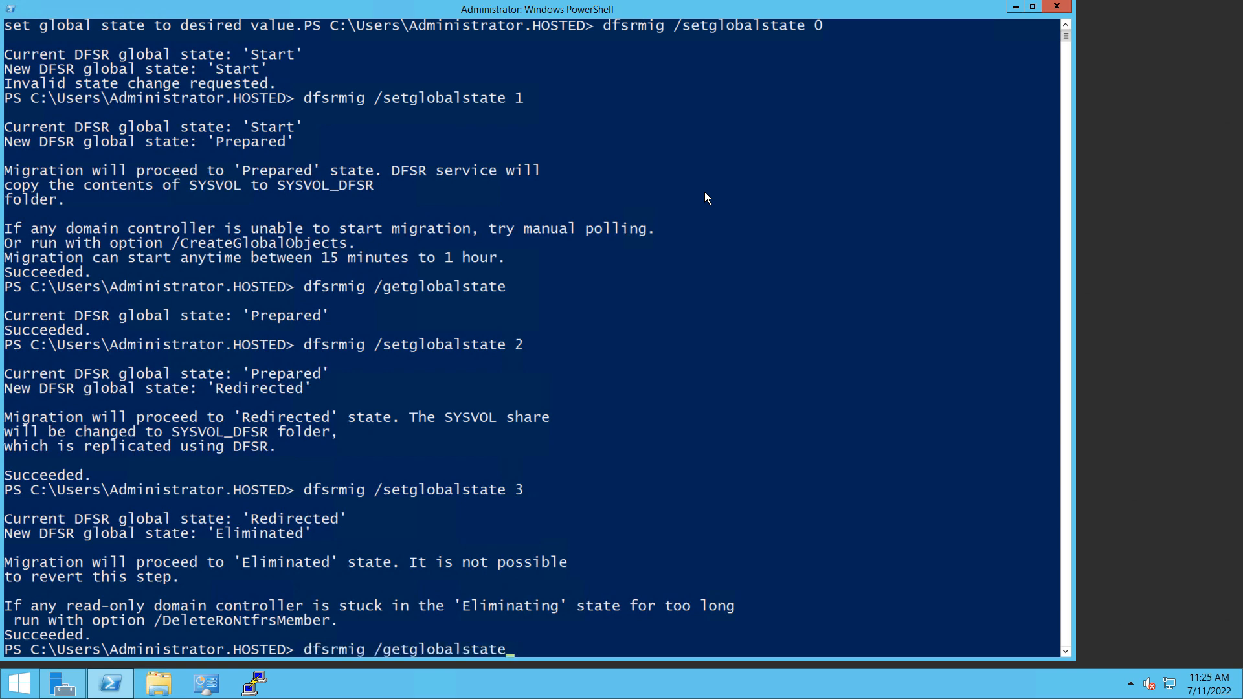
key(enter)
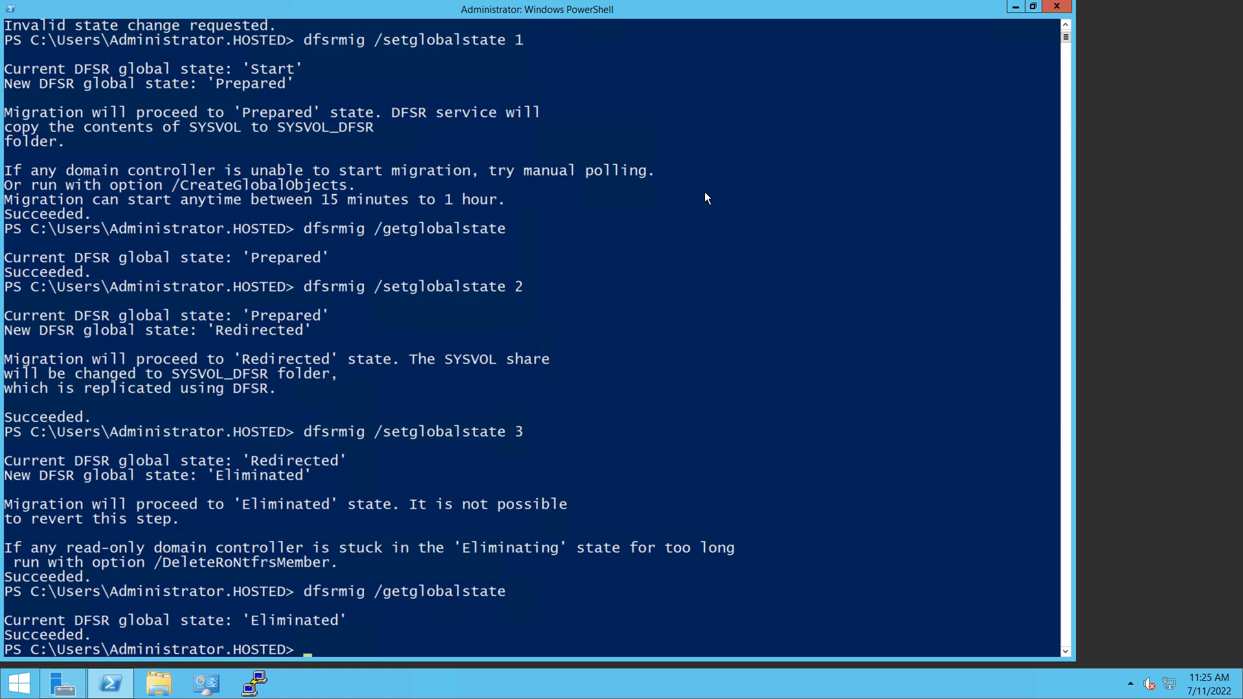
mouse_move(1015, 14)
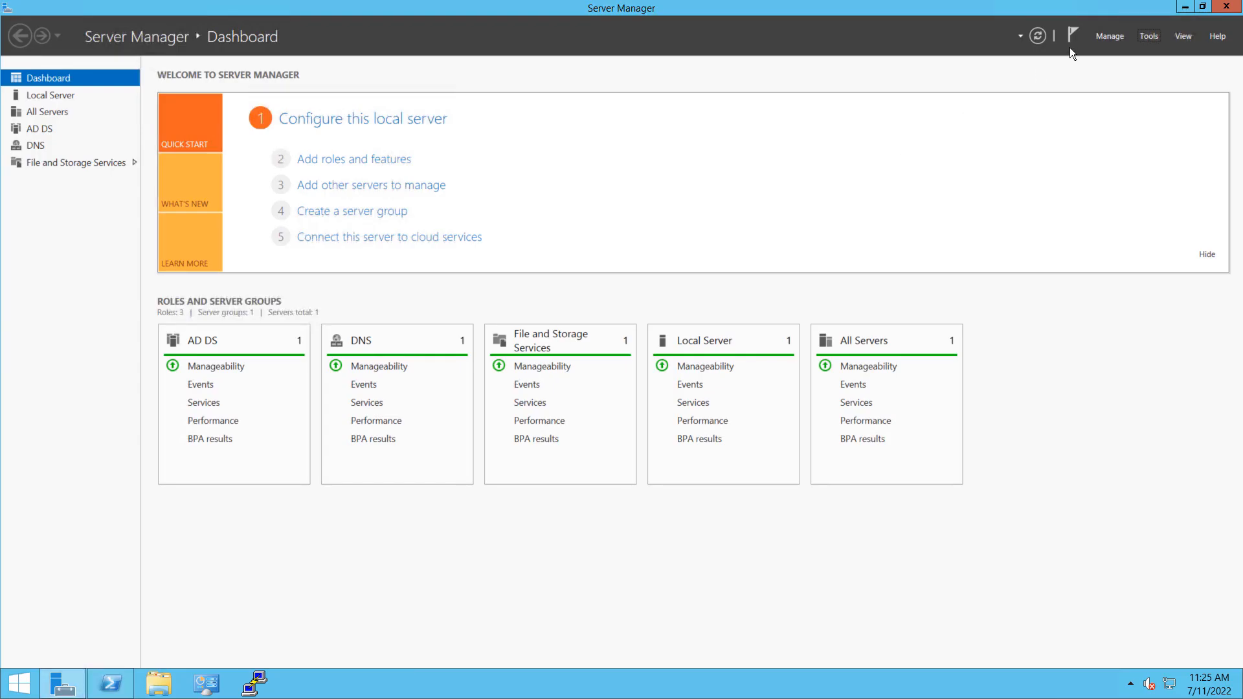
Launch the Services console from Server Manager's Tools menu and maximize it
click(1149, 37)
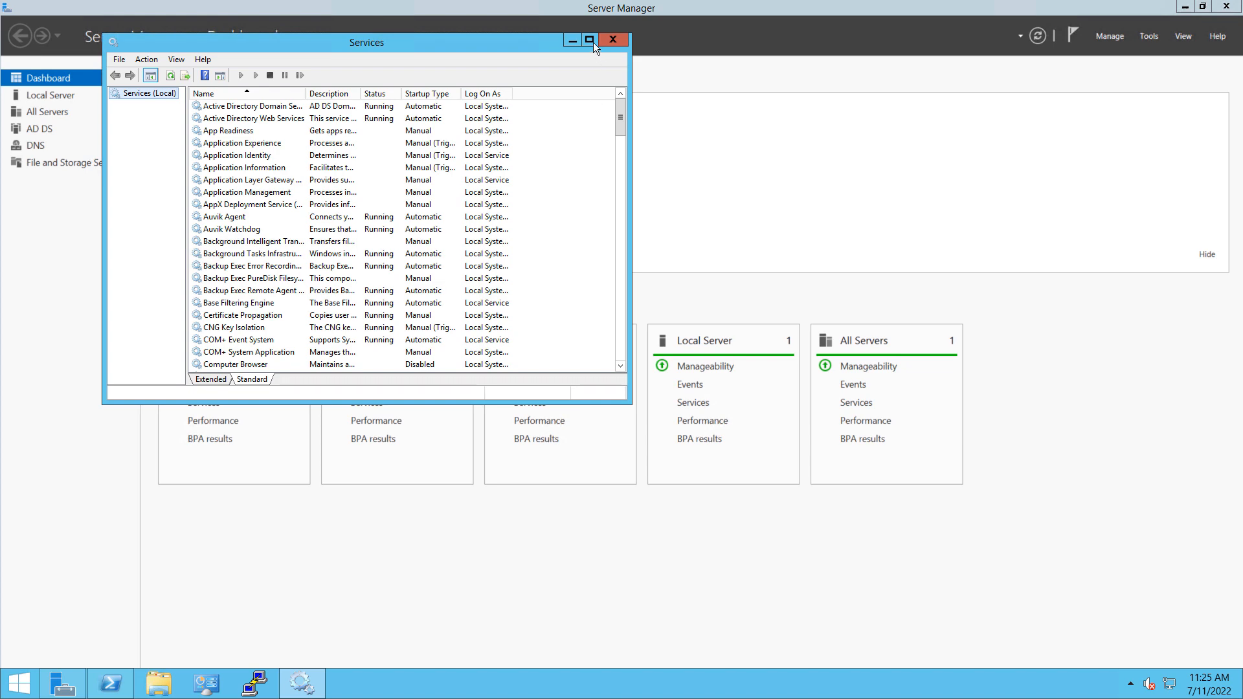
click(590, 41)
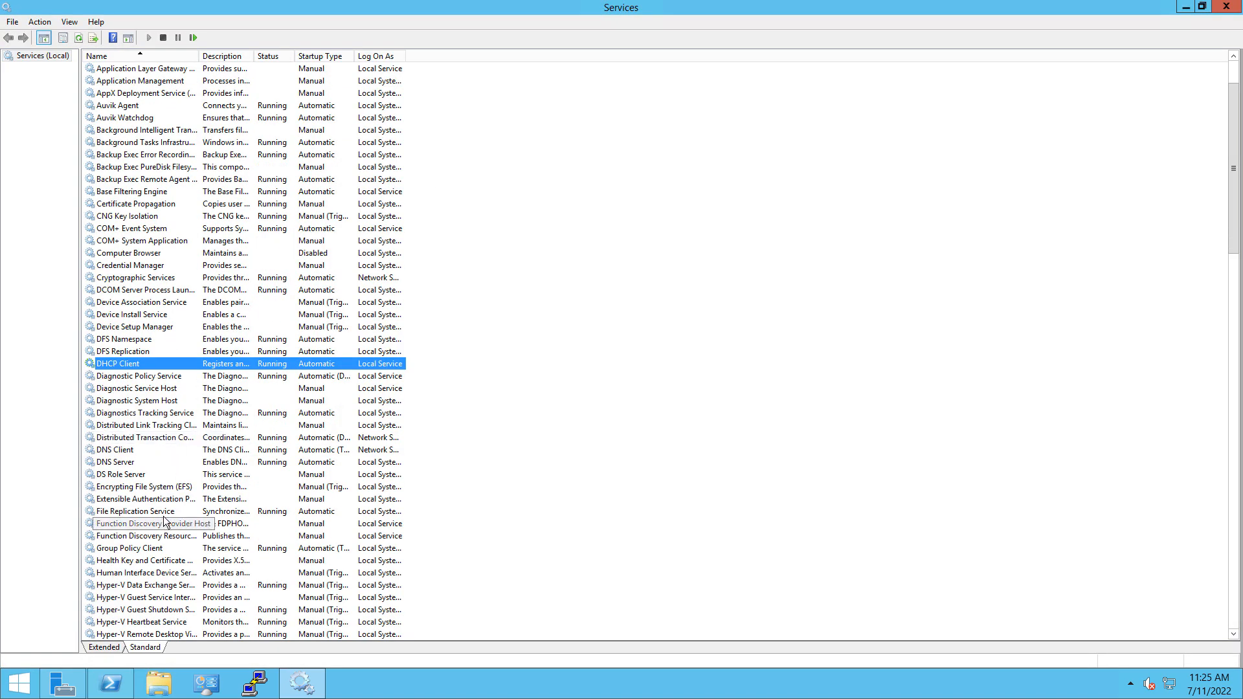
Stop File Replication Service and set its startup type to Manual
double_click(135, 510)
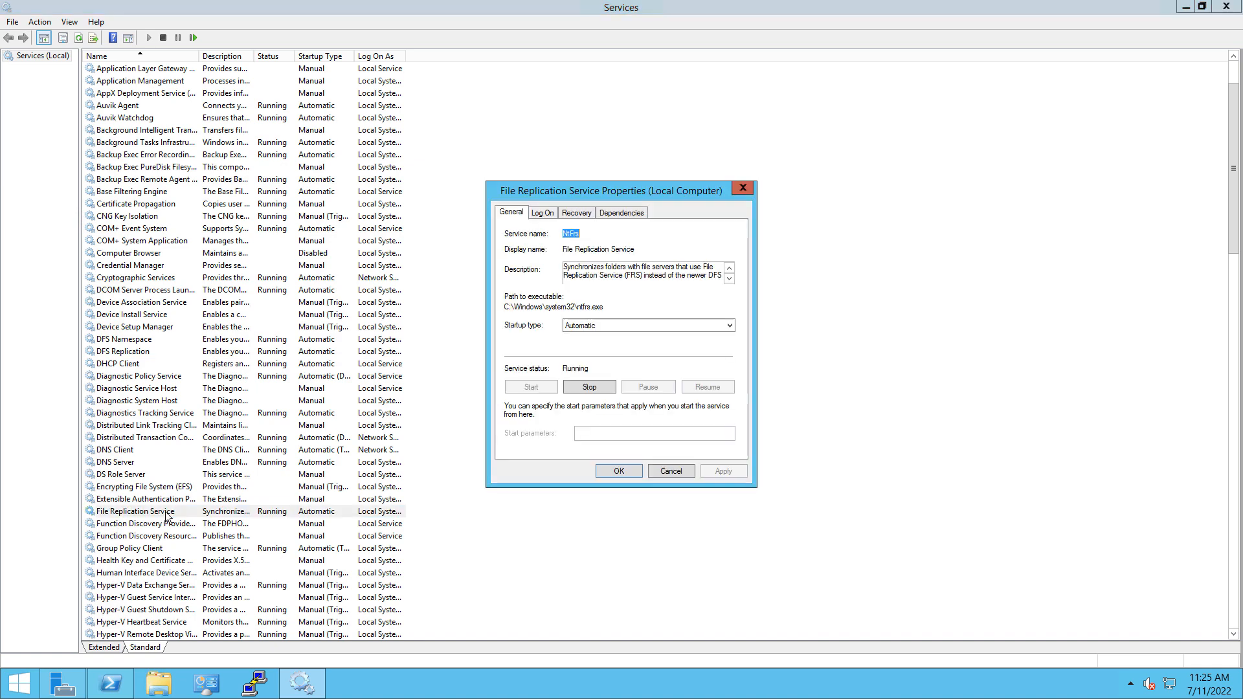
click(588, 388)
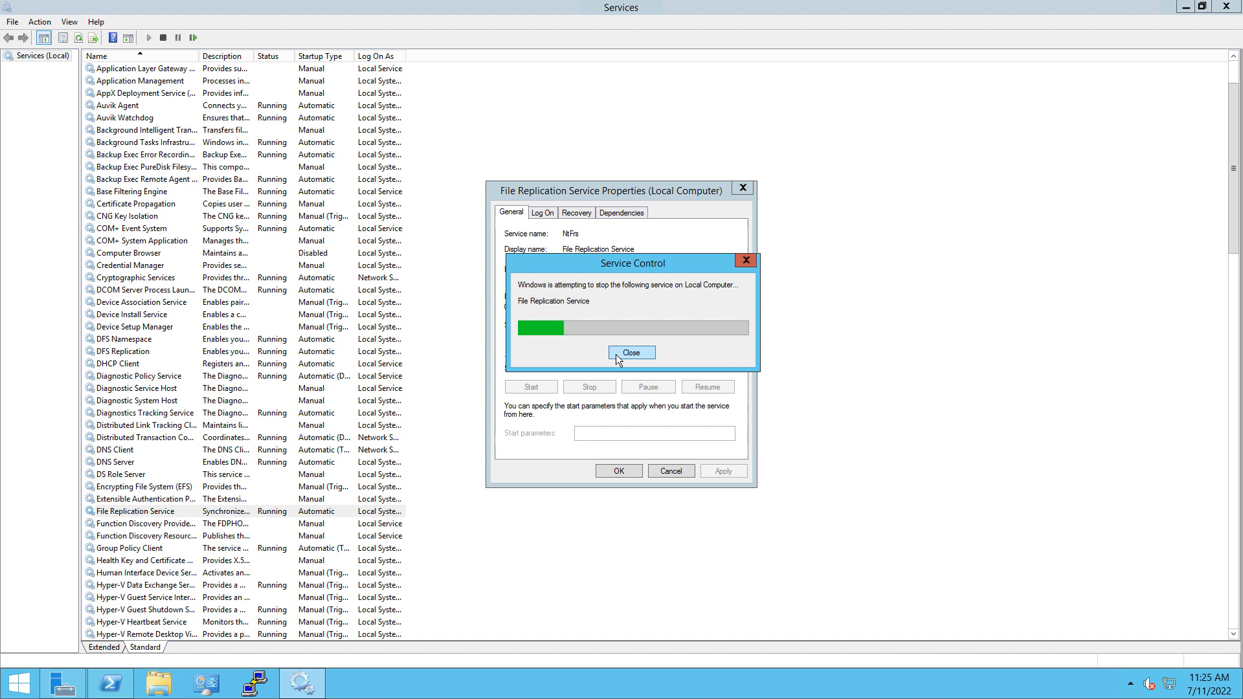
click(631, 352)
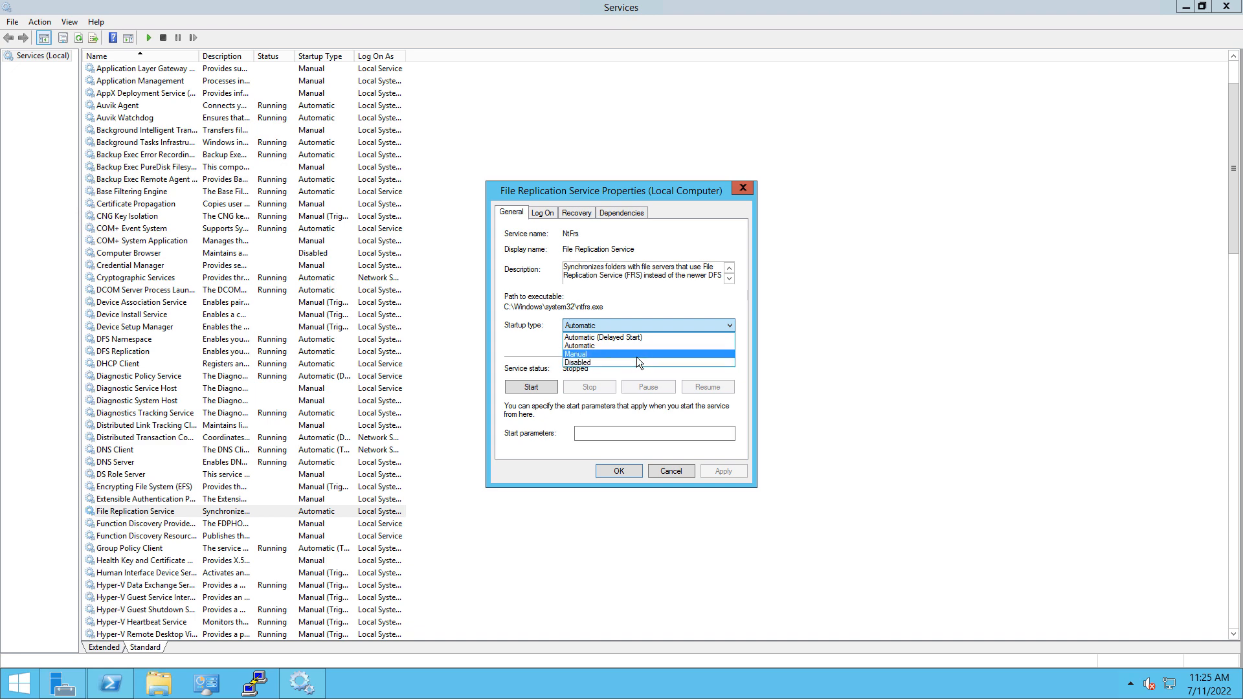
click(573, 353)
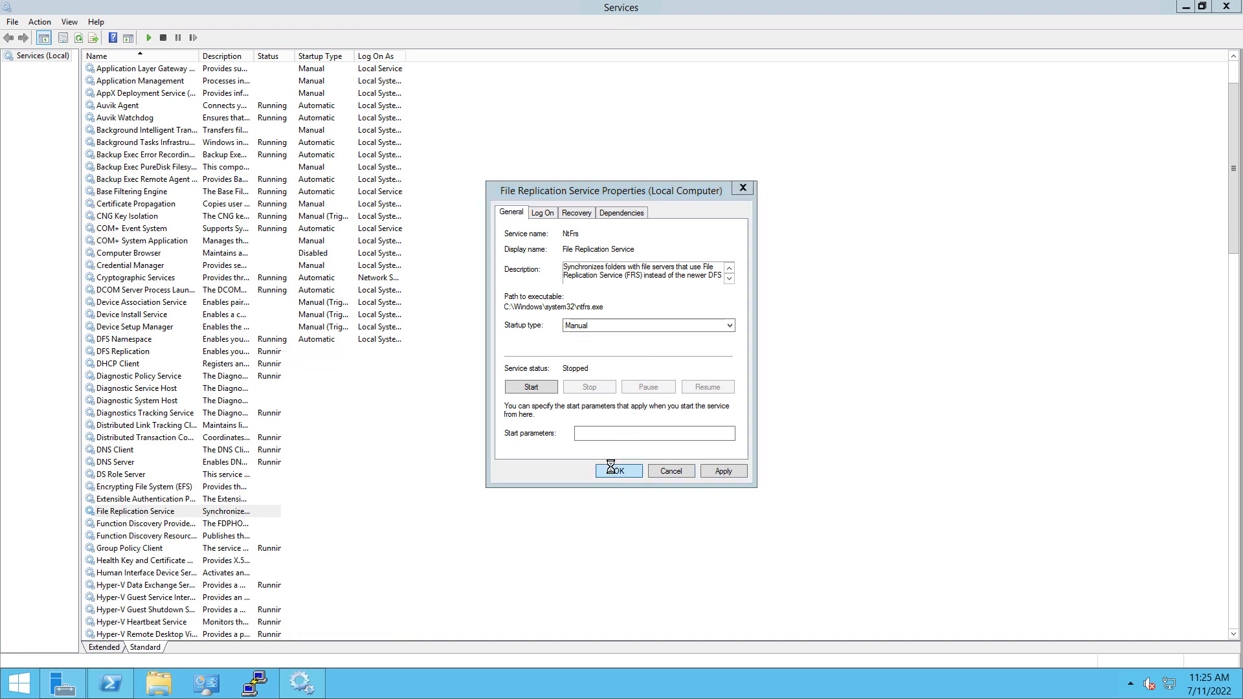
click(619, 472)
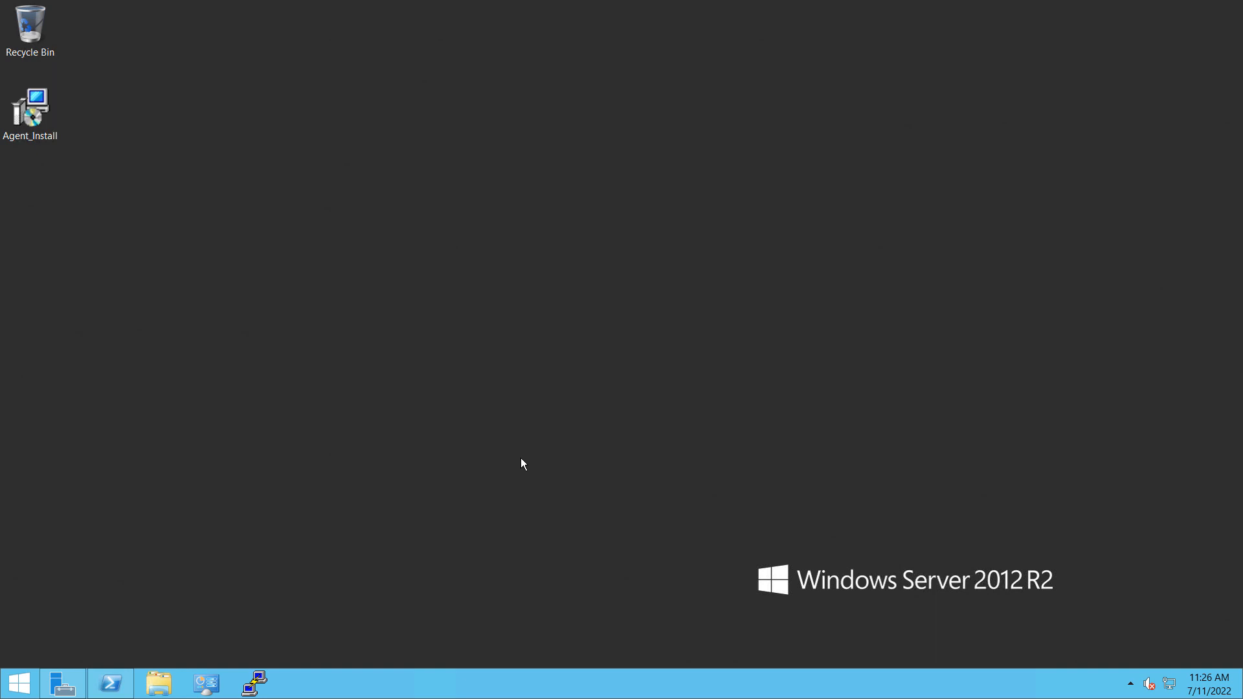
mouse_move(613, 412)
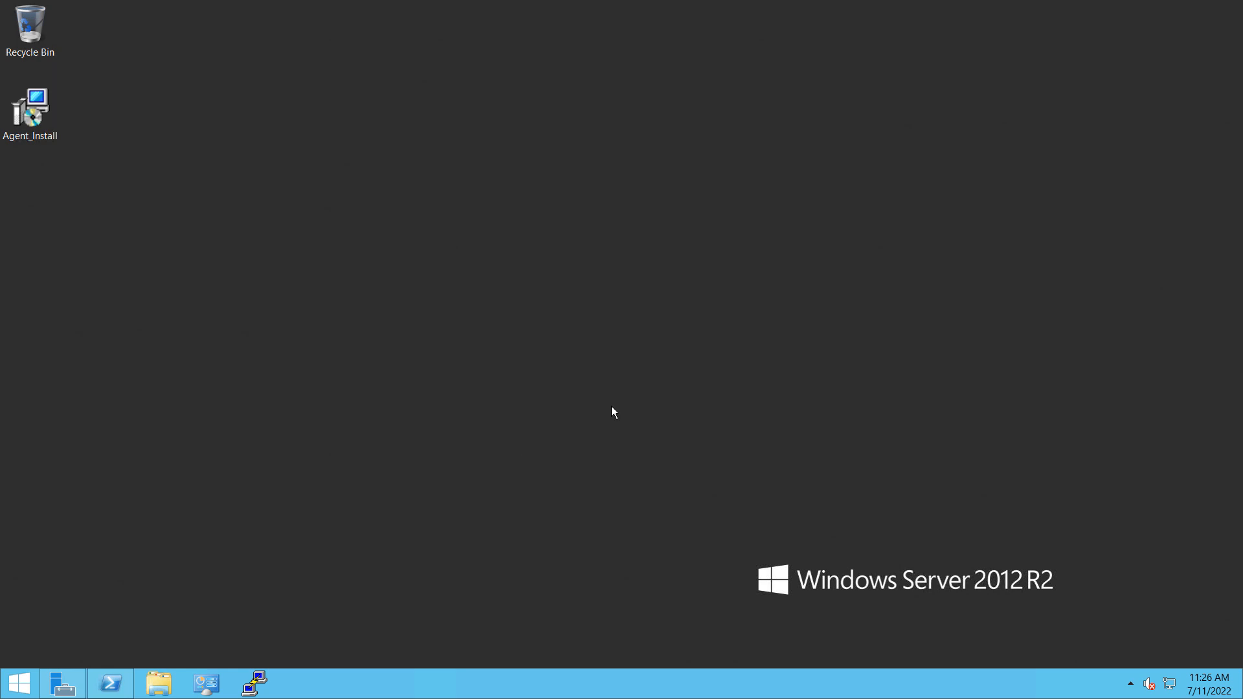